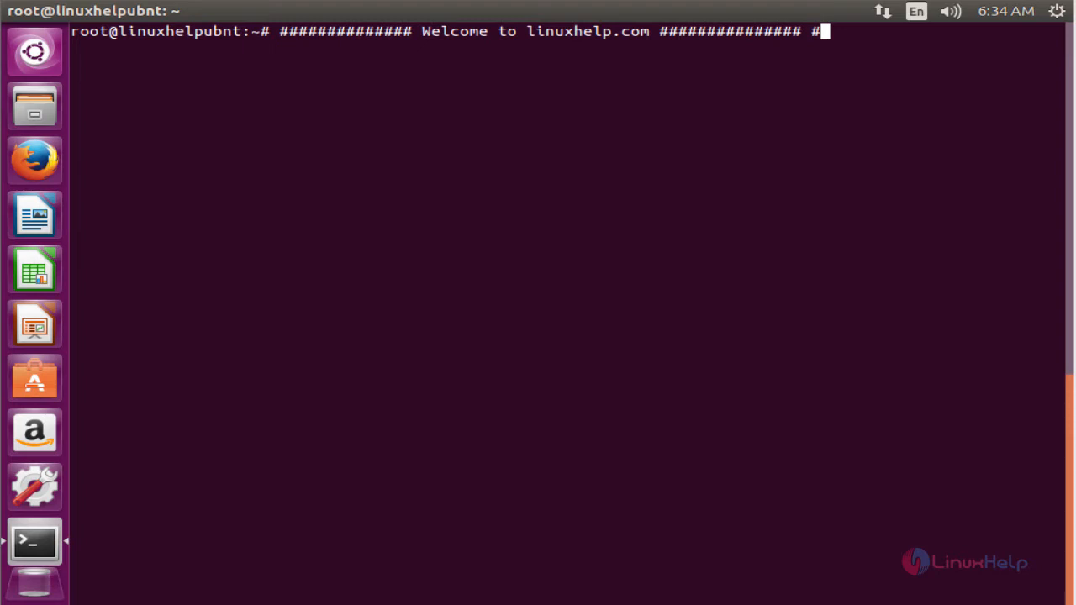
mouse_move(898, 138)
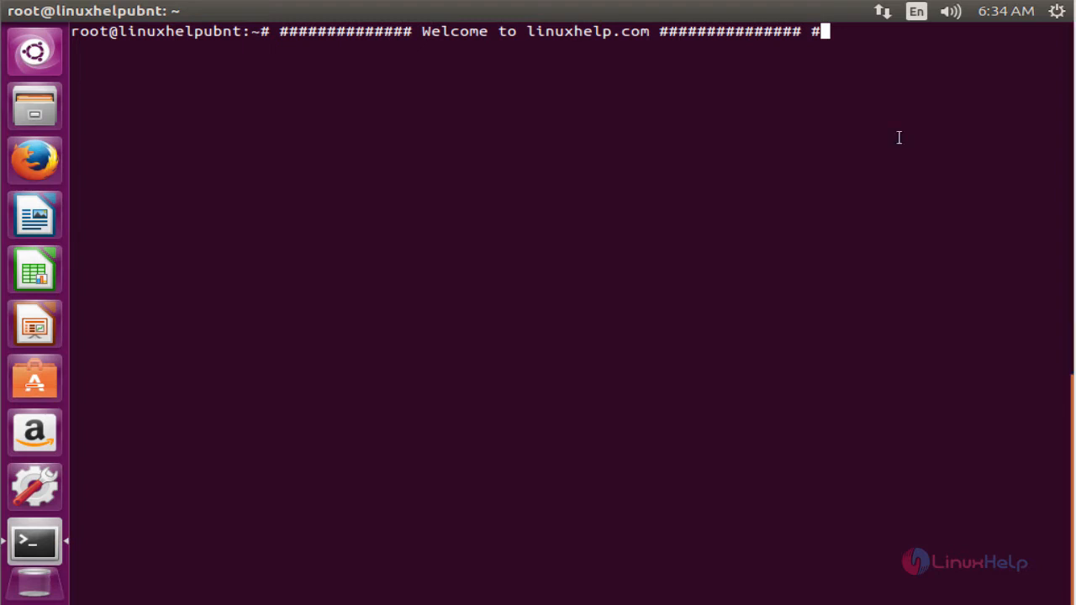
text(vim)
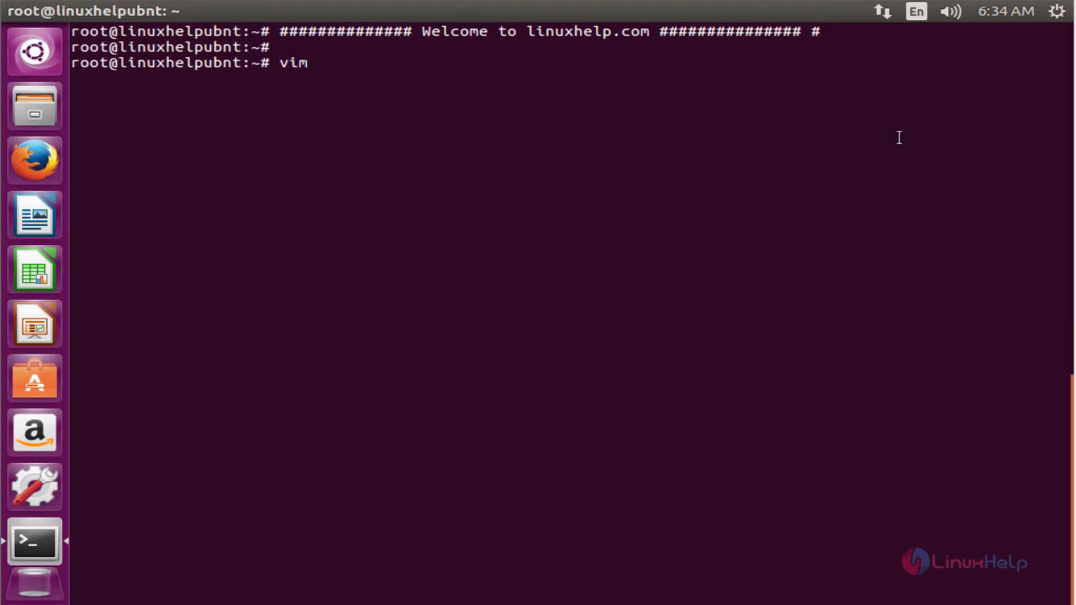
text(/etc/a)
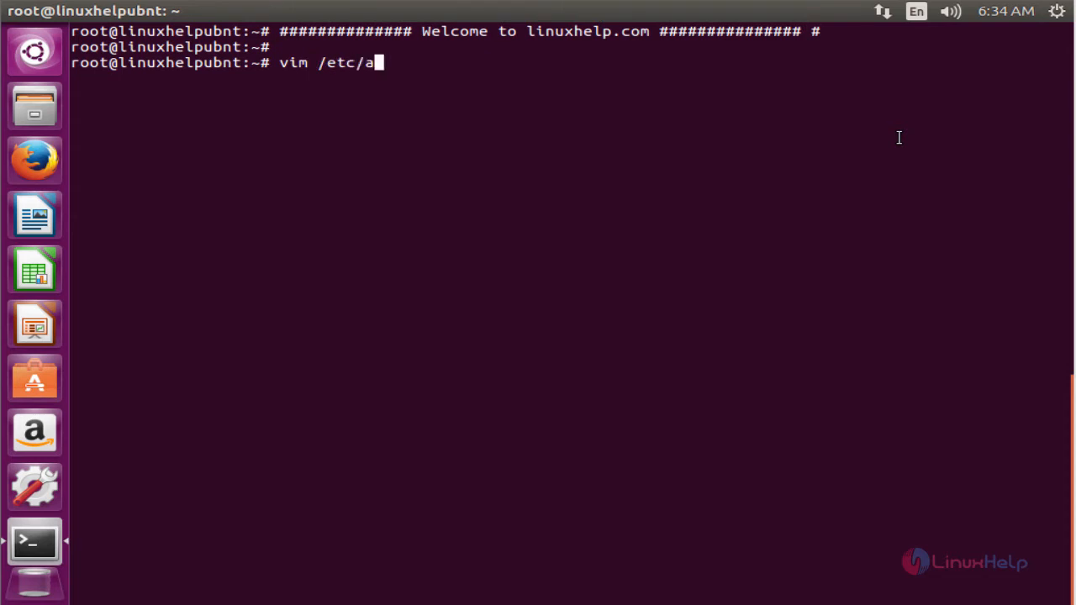
text(pt/sources.list)
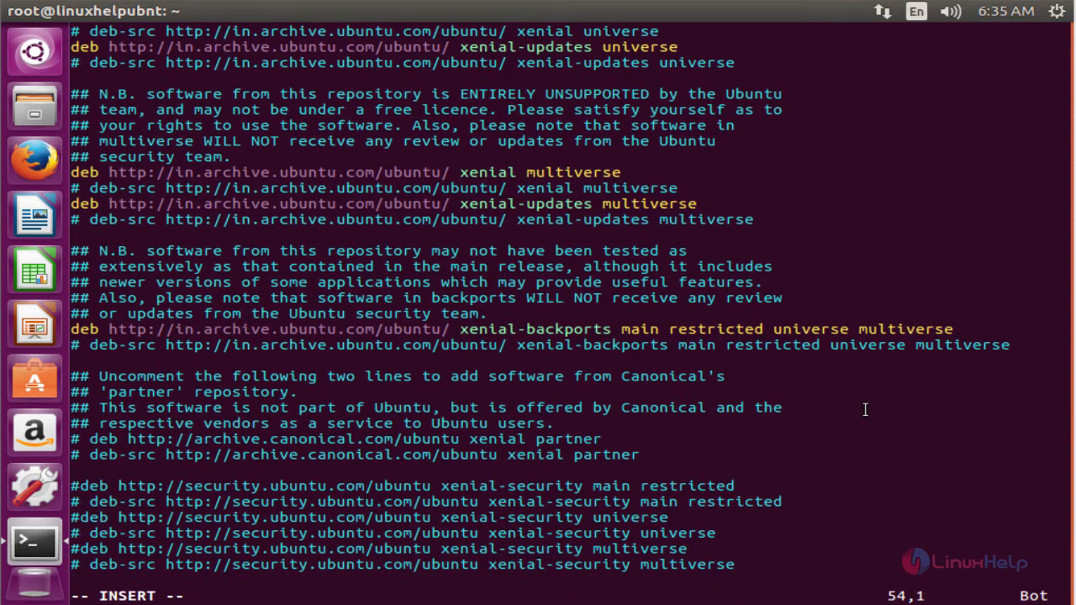
text(deb http://us.archive.ubuntu.com/ubuntu trusty main universe)
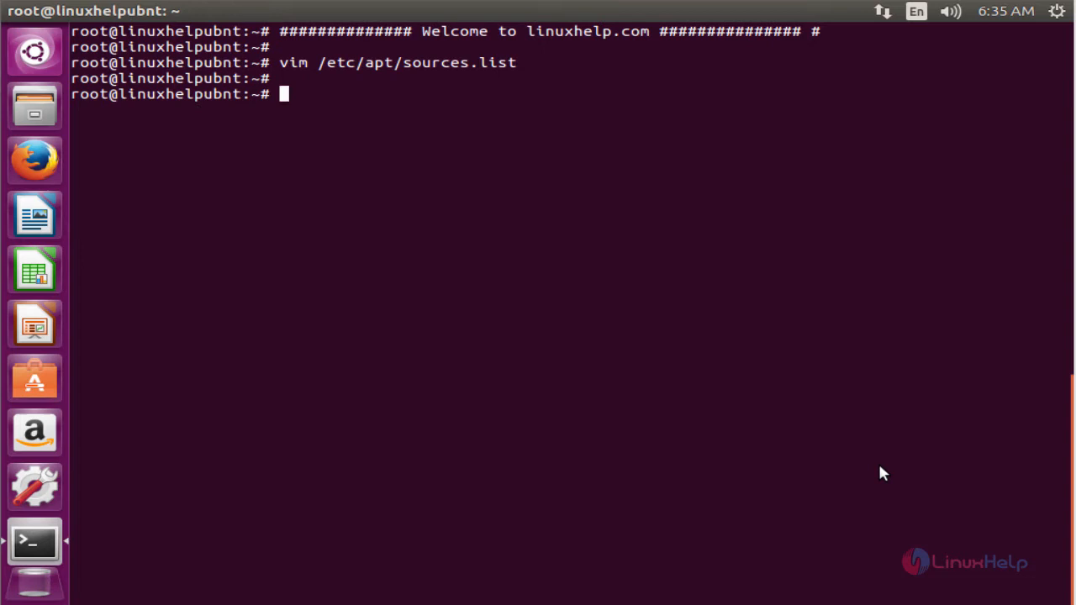
text(apt-get update)
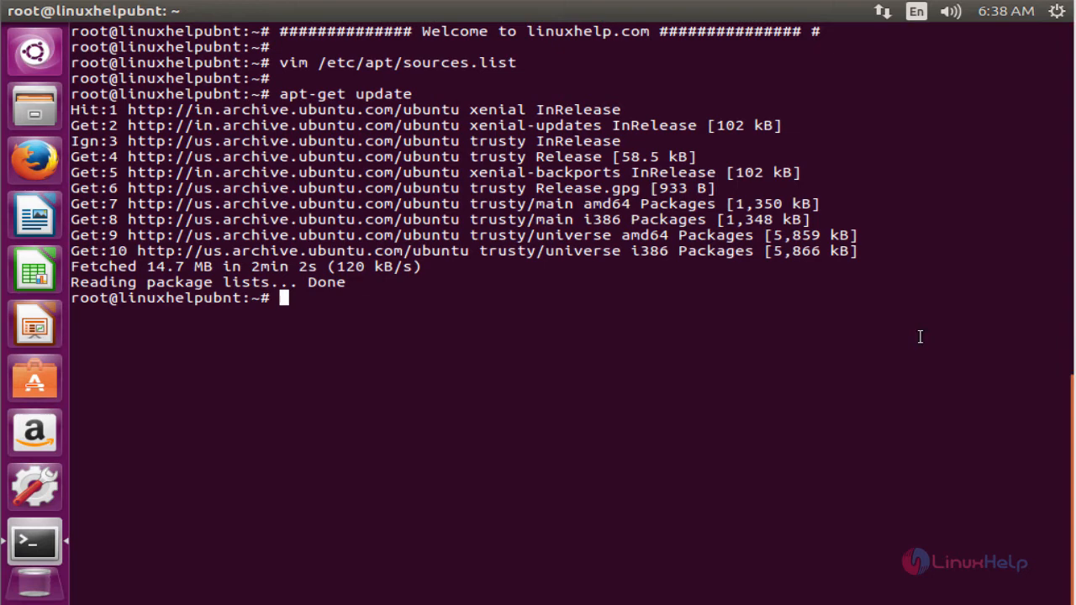
text(apt-get inst)
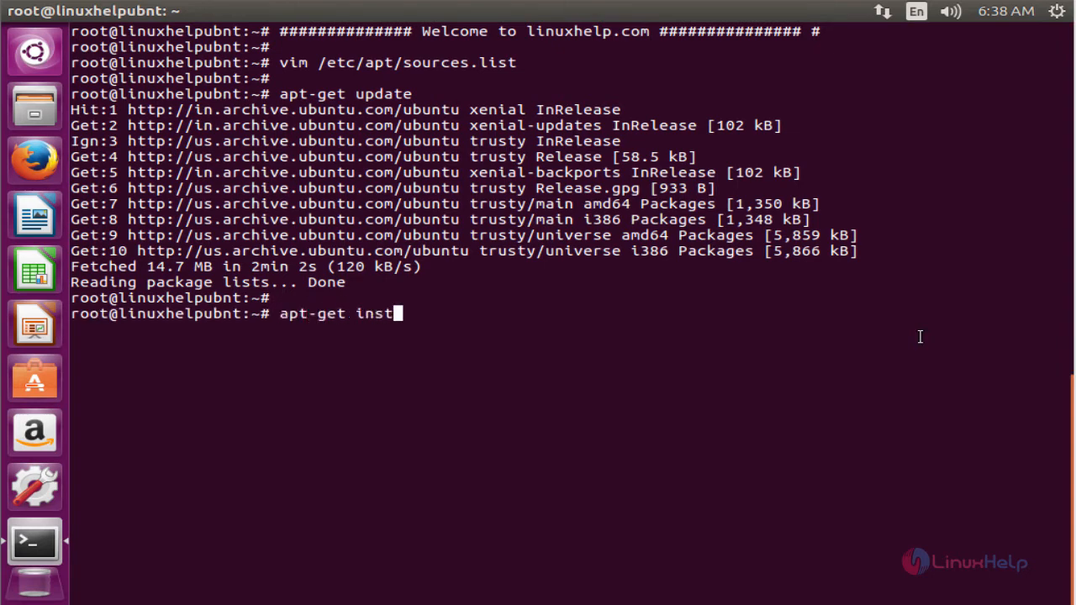
text(all mencoder)
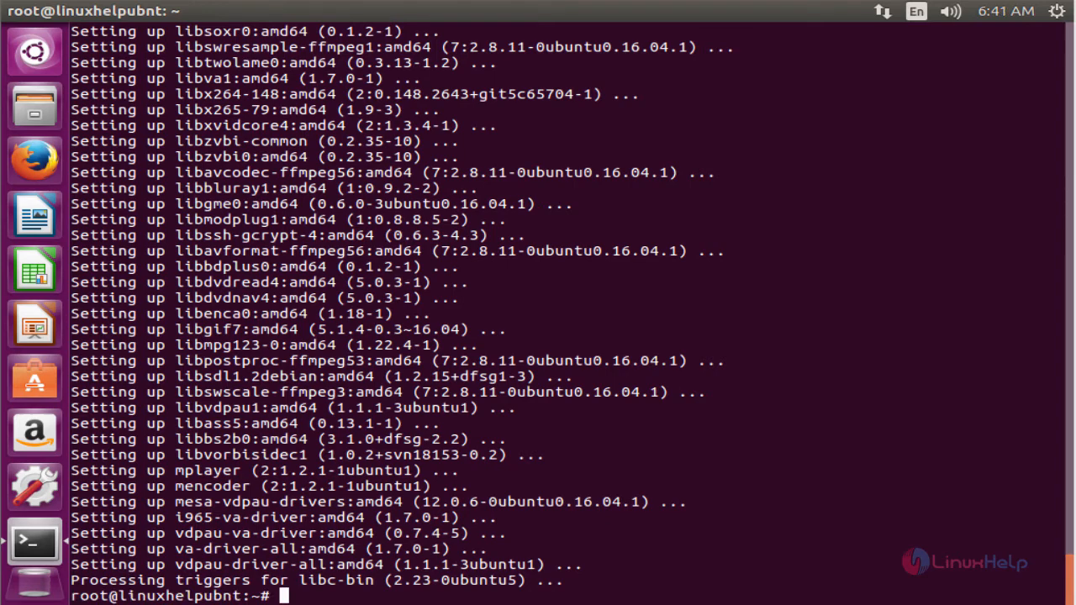
mouse_move(935, 310)
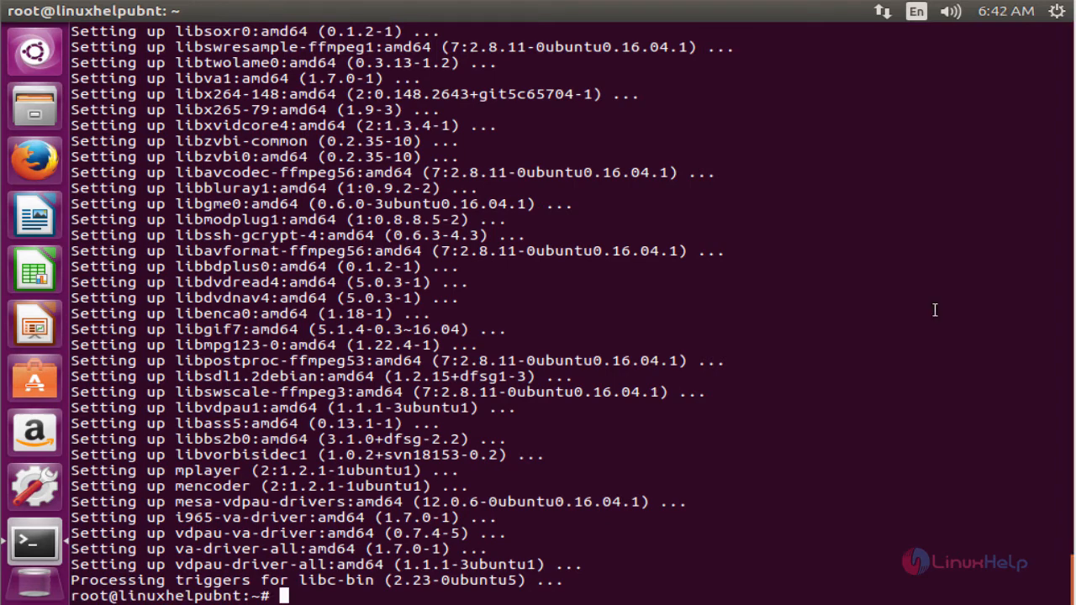
text(m)
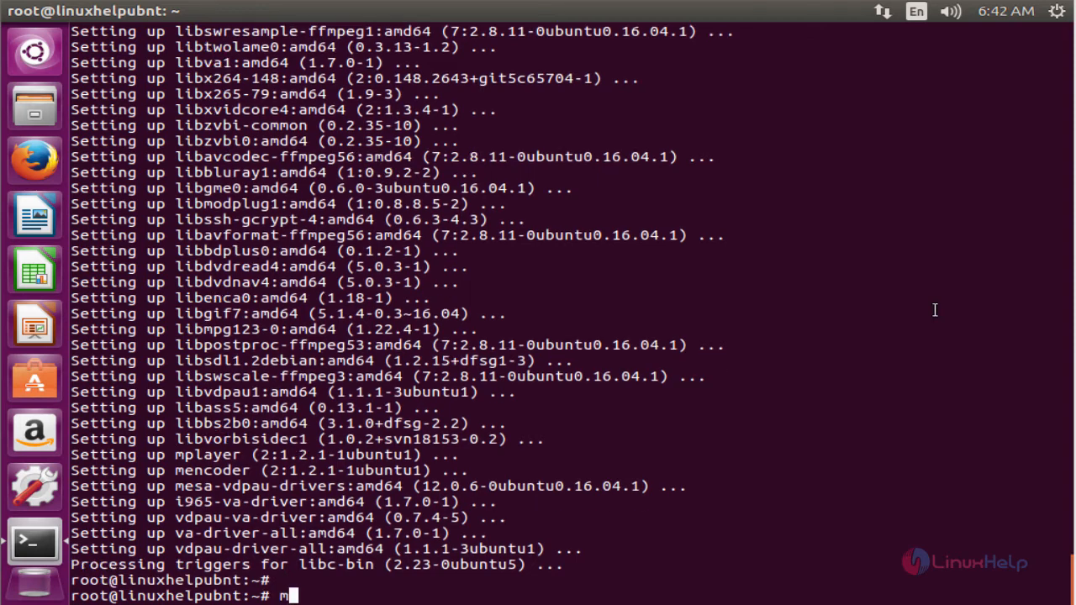
text(encoder)
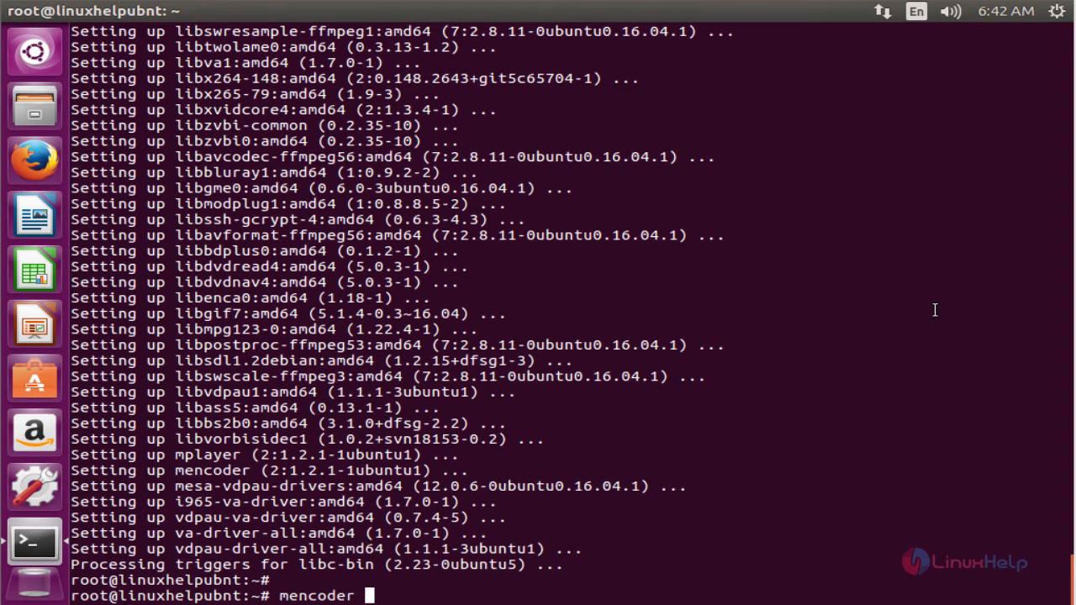
text(-ovc)
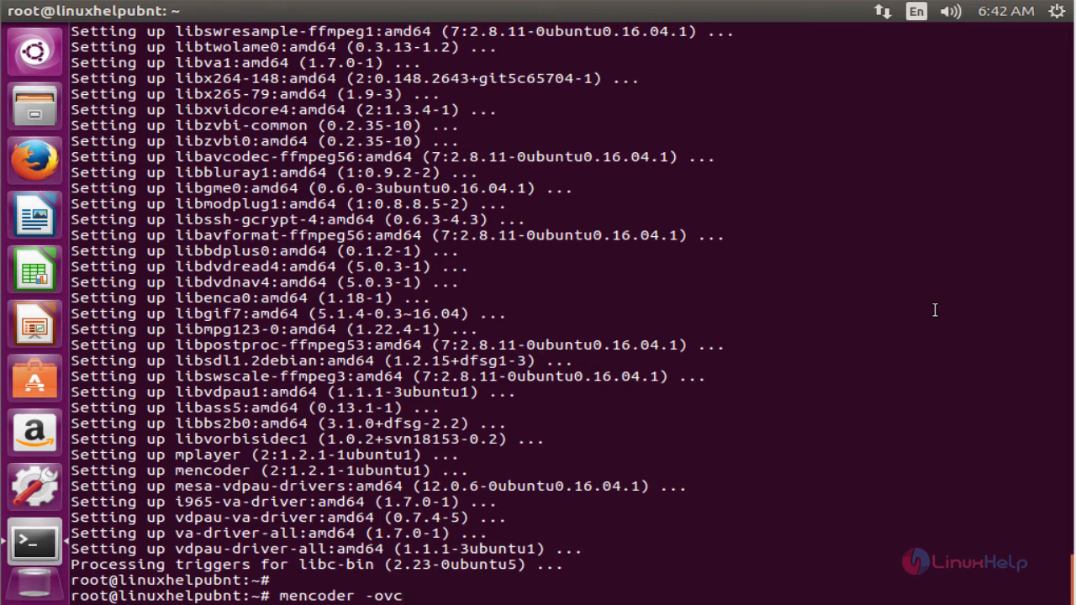
text(help)
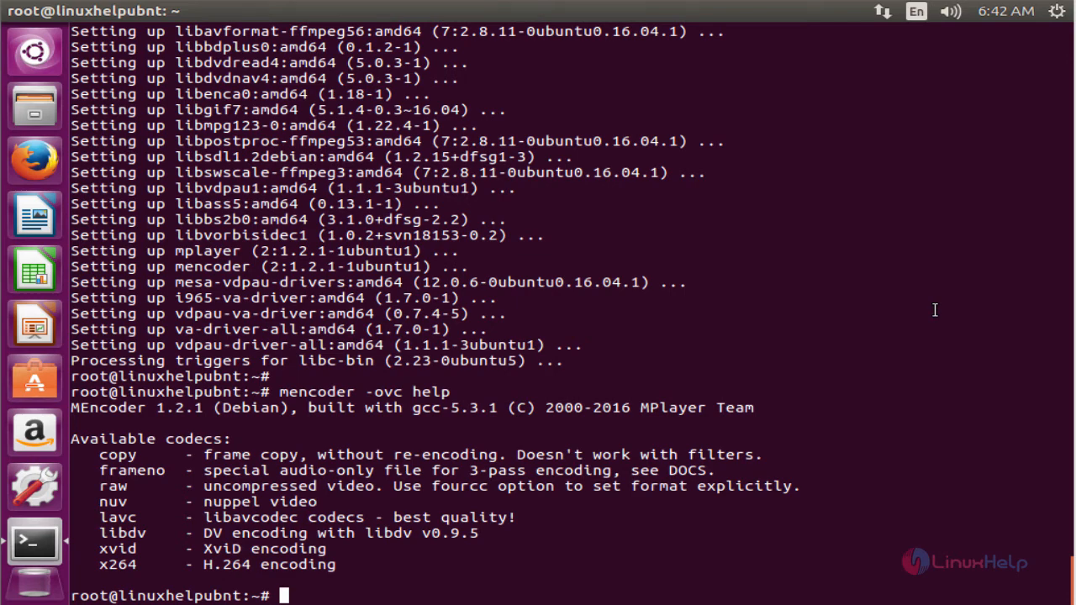
text(menco)
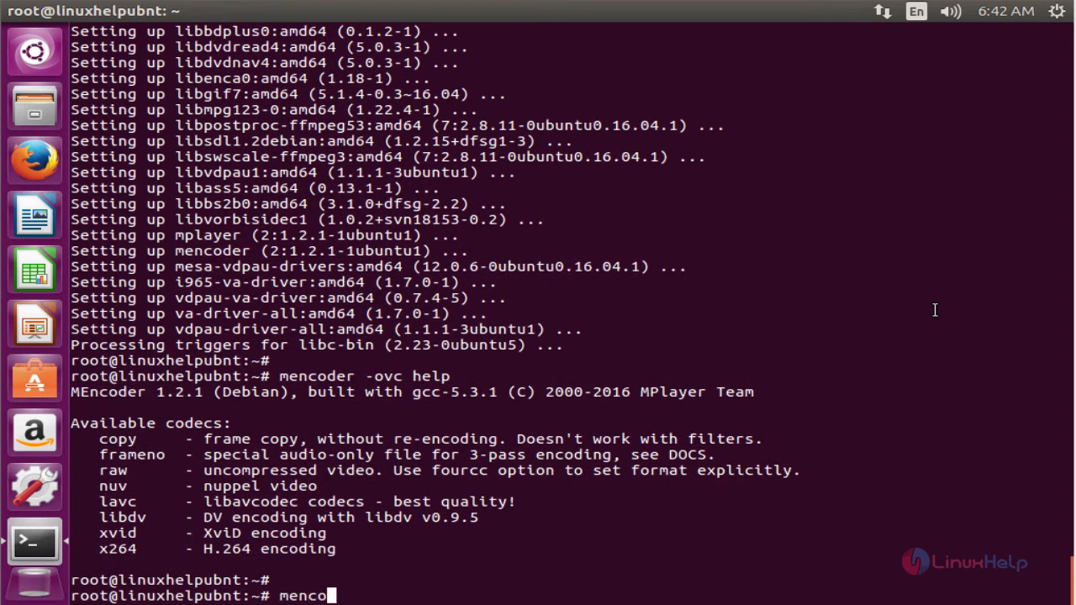
text(der)
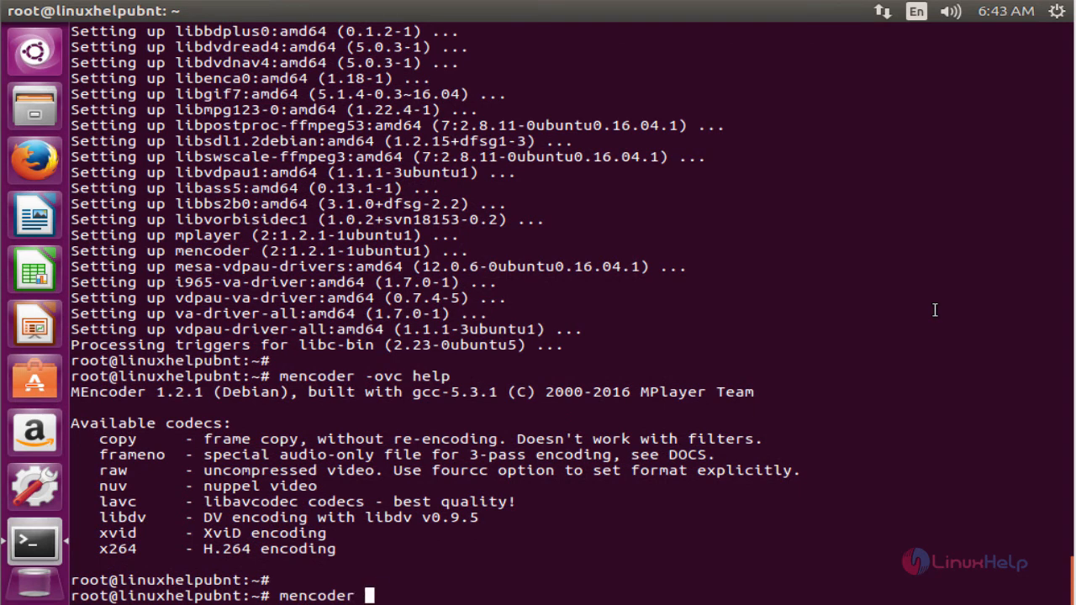
text(-oac)
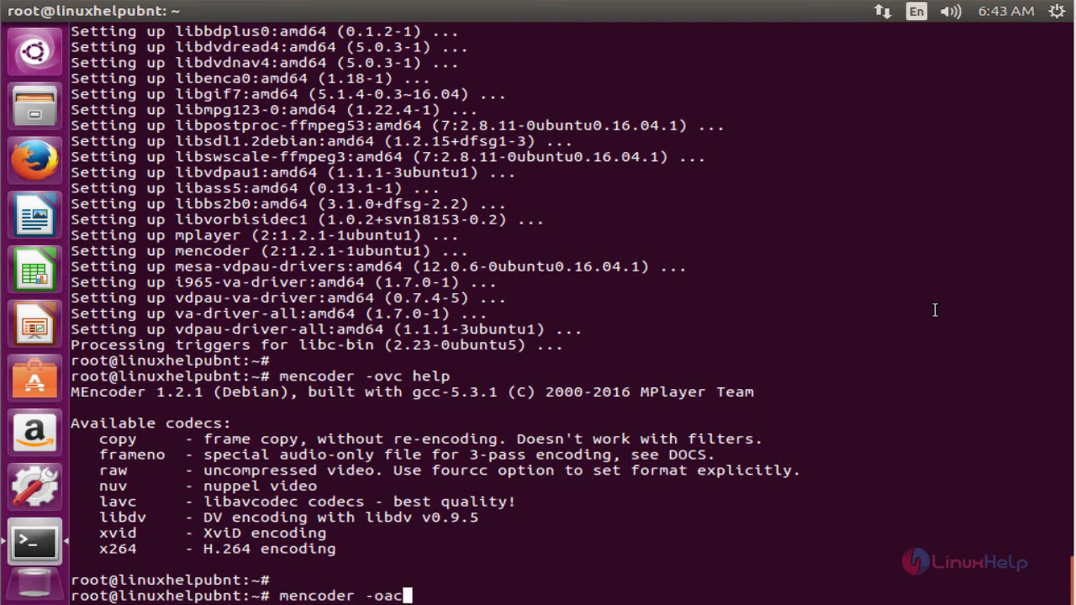